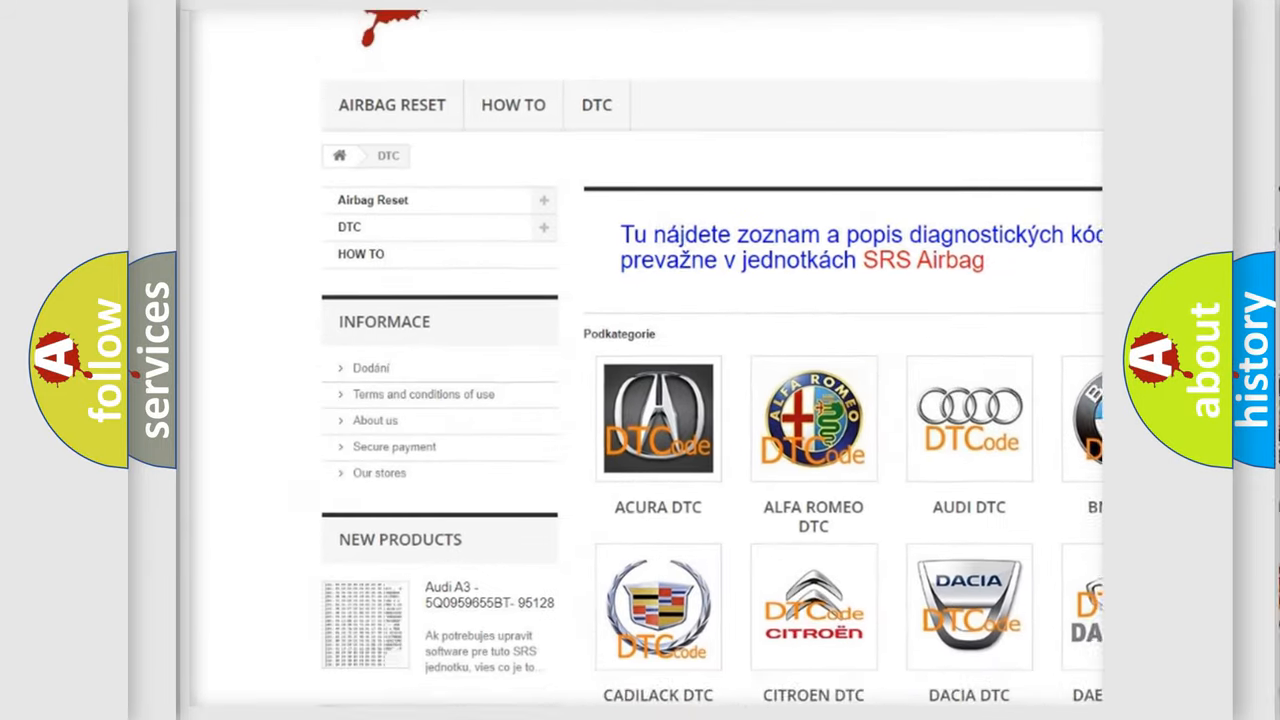
pyautogui.scroll(-3)
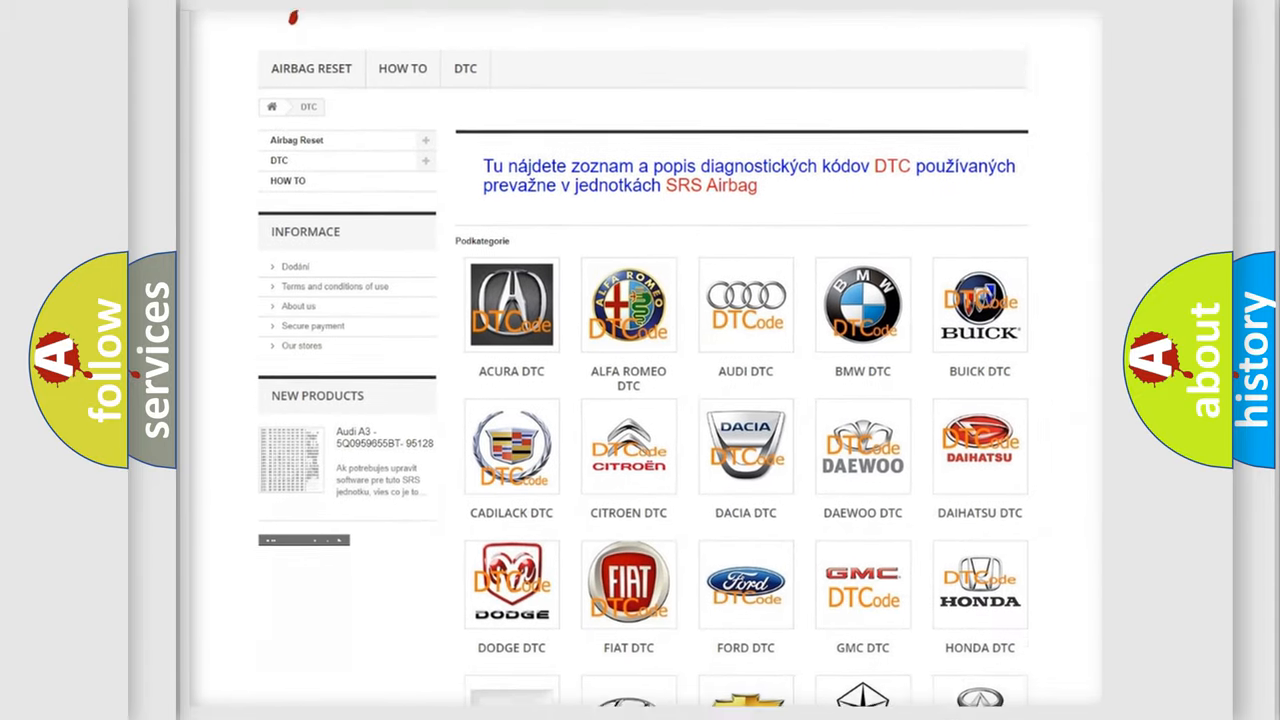
pyautogui.scroll(-3)
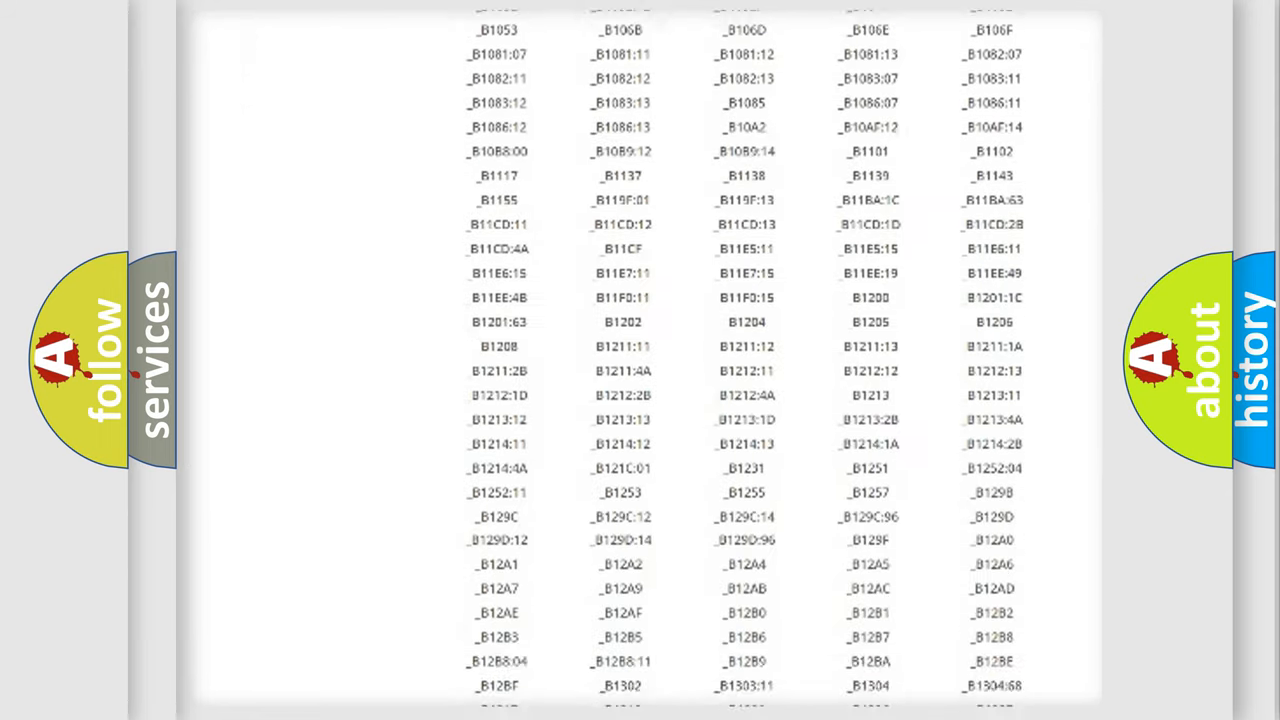
pyautogui.scroll(-3)
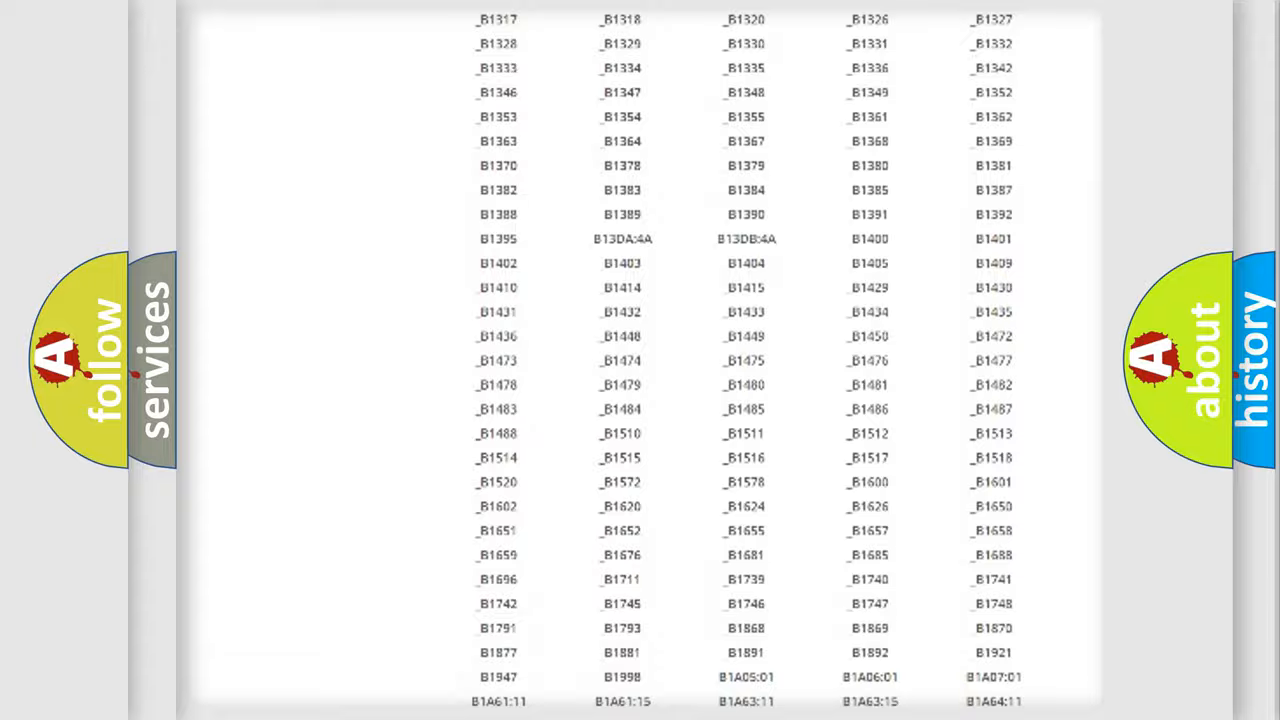